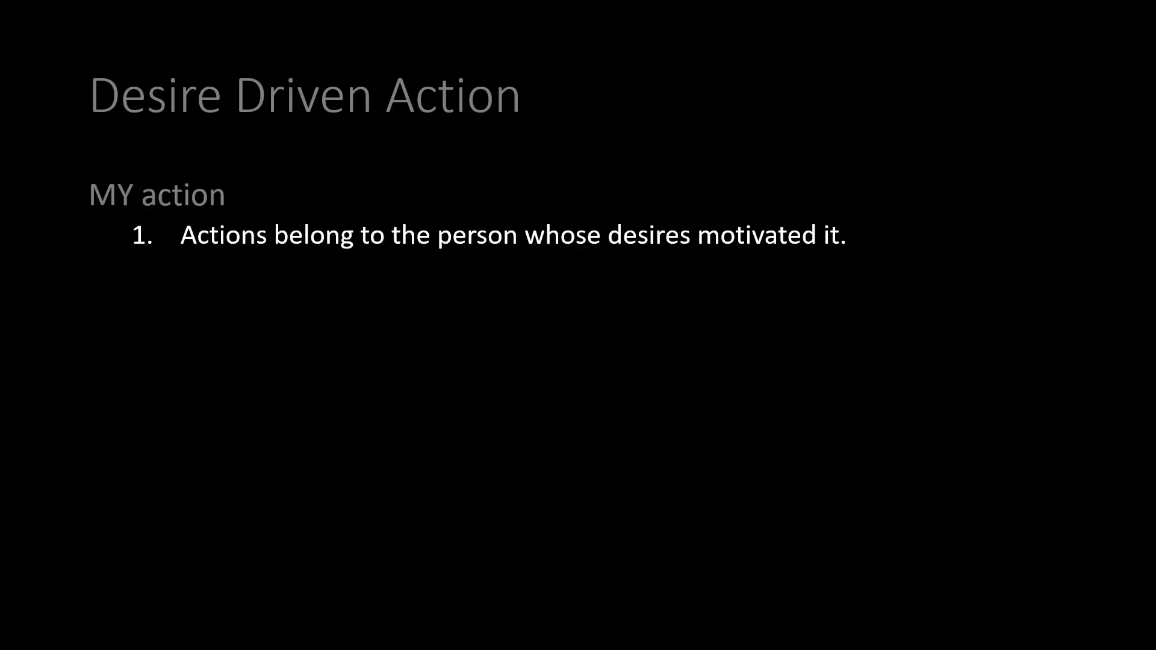
- Reveal the force-of-nature point and the conclusion that intentional actions follow the agent's own desires
key("Right")
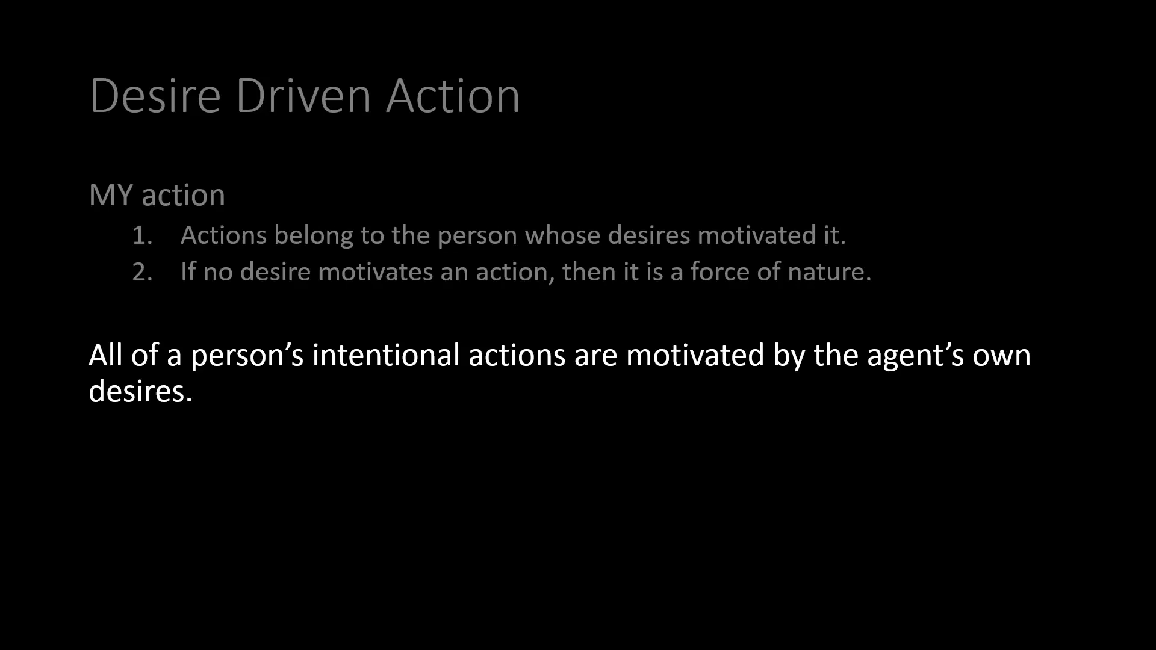
- Advance to The Object of Desire slide, showing the French-speaking example and egoism definition
key("right")
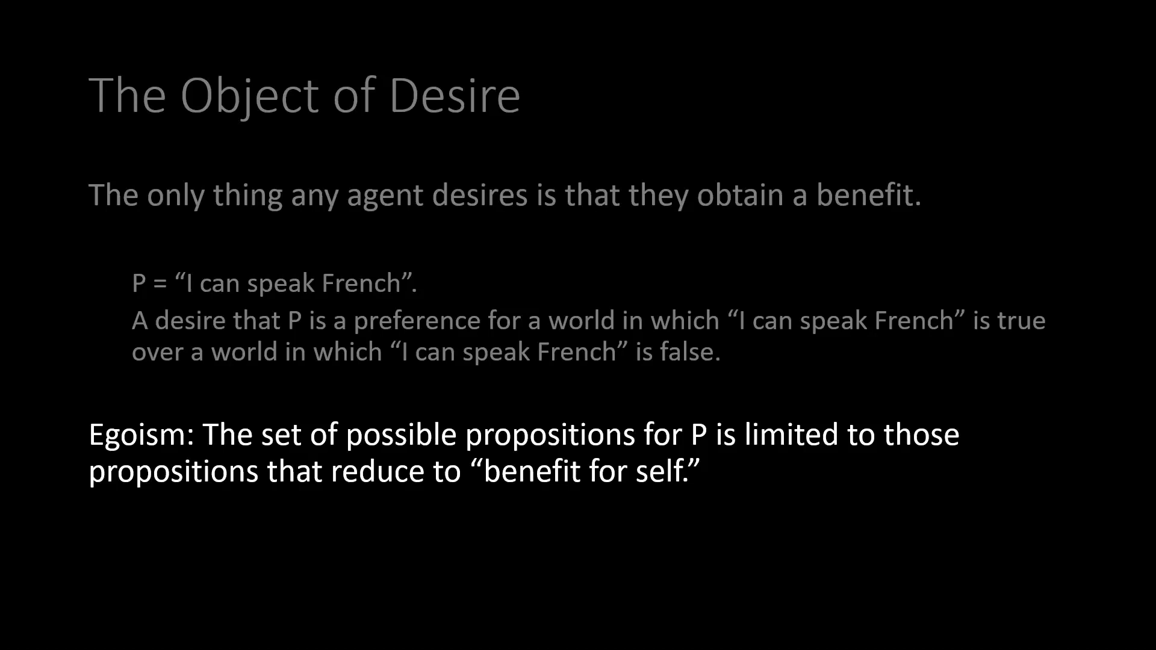
- Advance to the Self-Sacrifice slide showing the guilt-avoidance response and its counter
key("right")
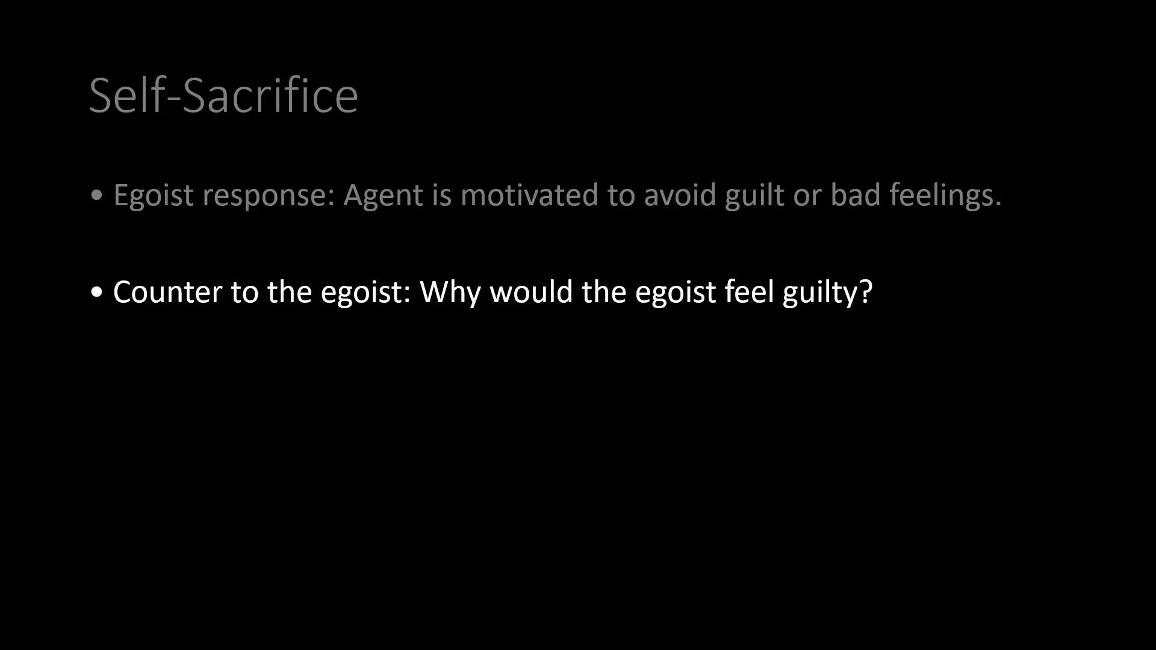
- Advance past Benefit to Self to the Experience Machine slide showing Option 1's child-torture scenario
key("right")
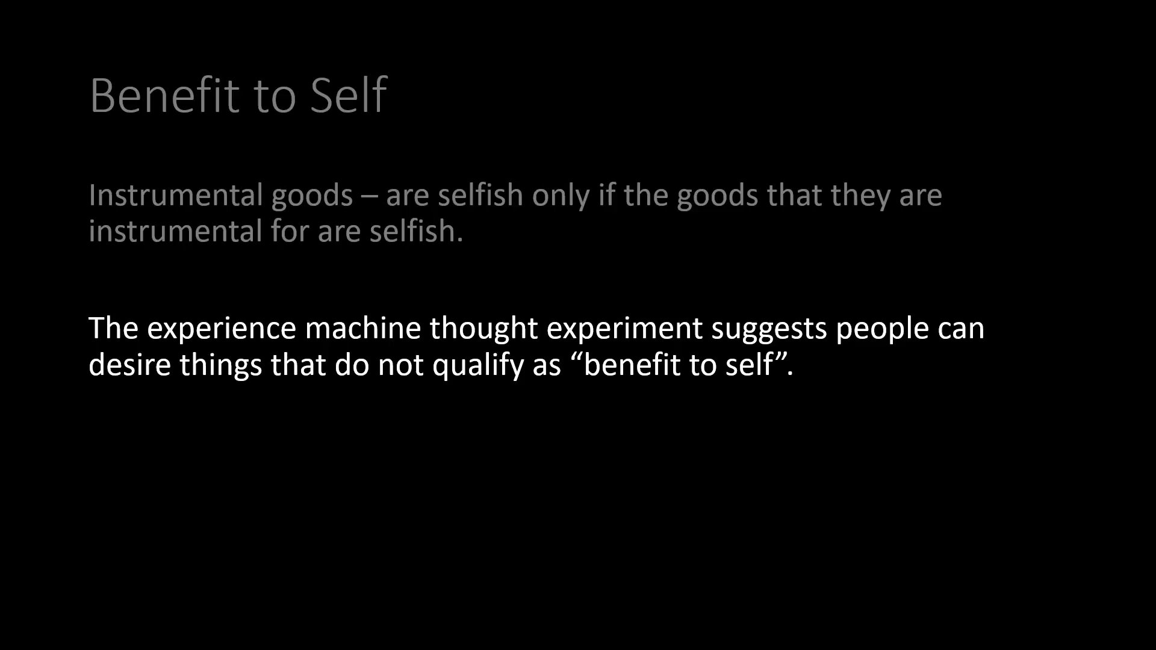
key("Right")
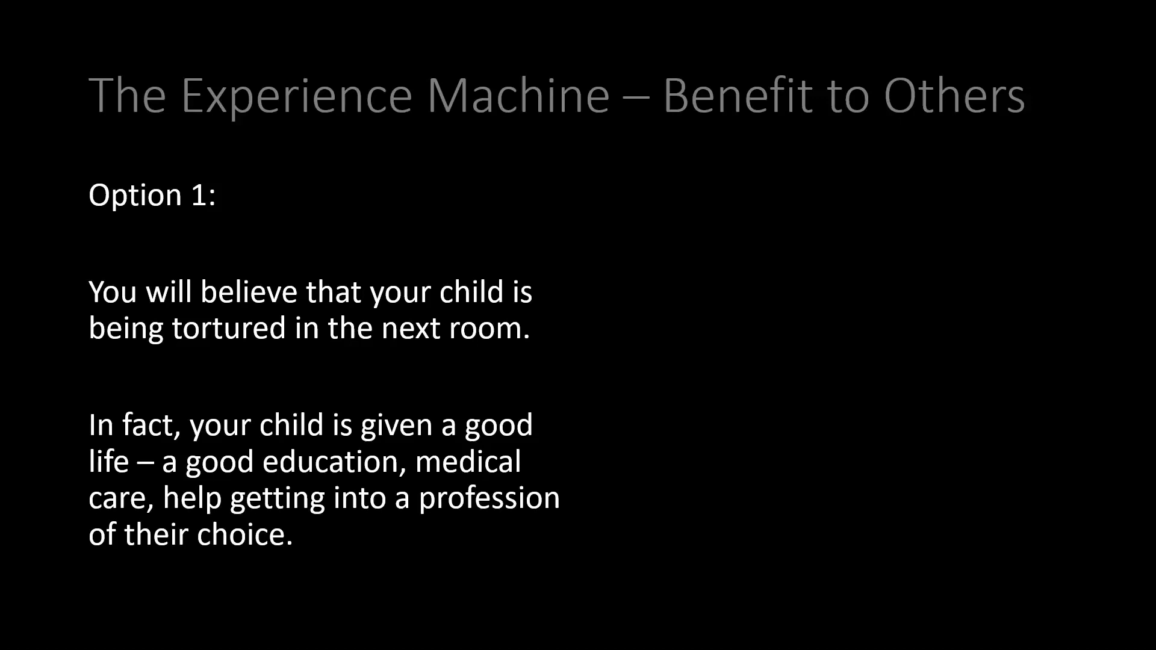
- Reveal Option 2 struck through in red and a checkmark beside Option 1
key("Right")
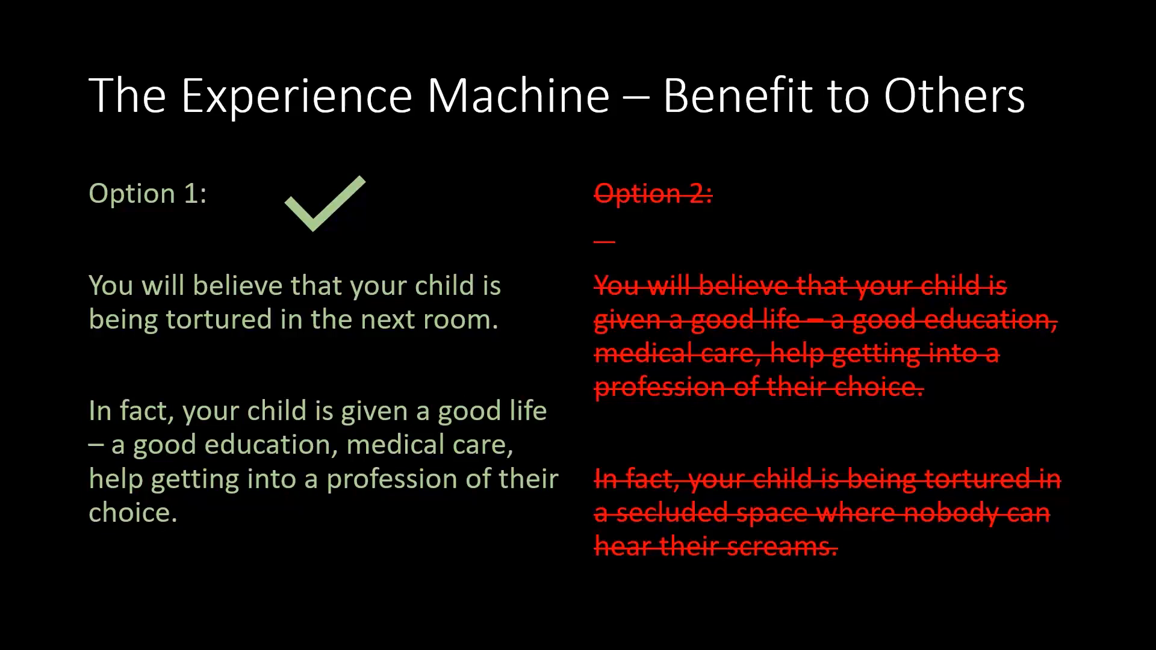
- Return to the Benefit to Self slide with both points, including the experience machine suggestion
key("Right")
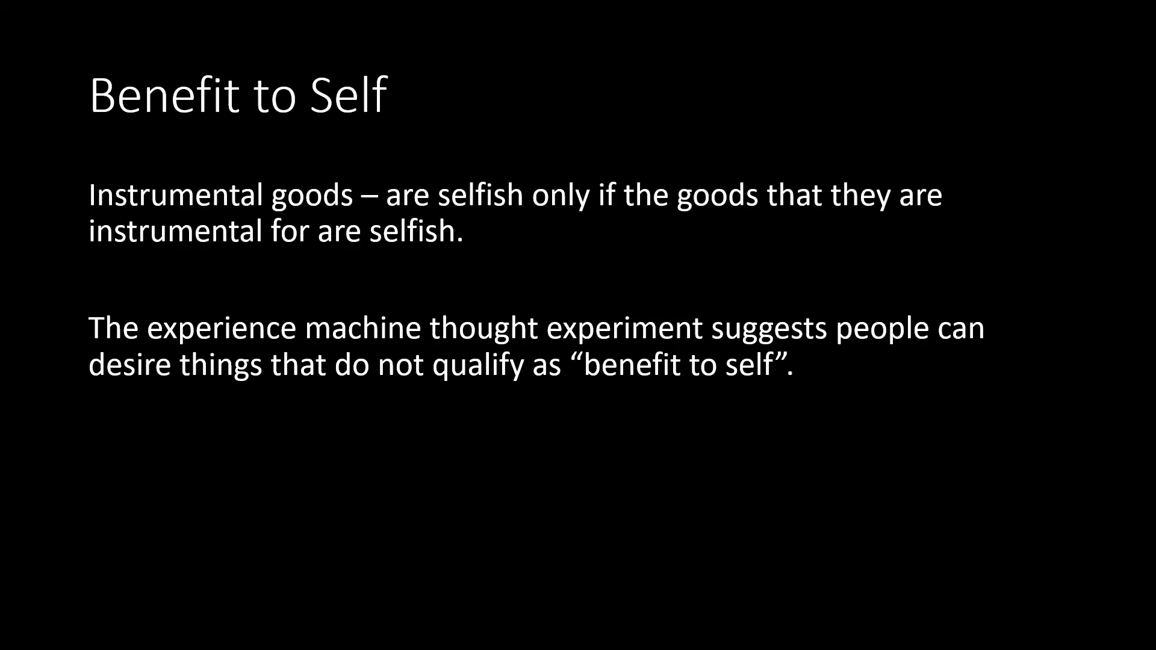
- Show the Ease of Use slide through the antelope and human eating-for-its-own-sake examples
key("right")
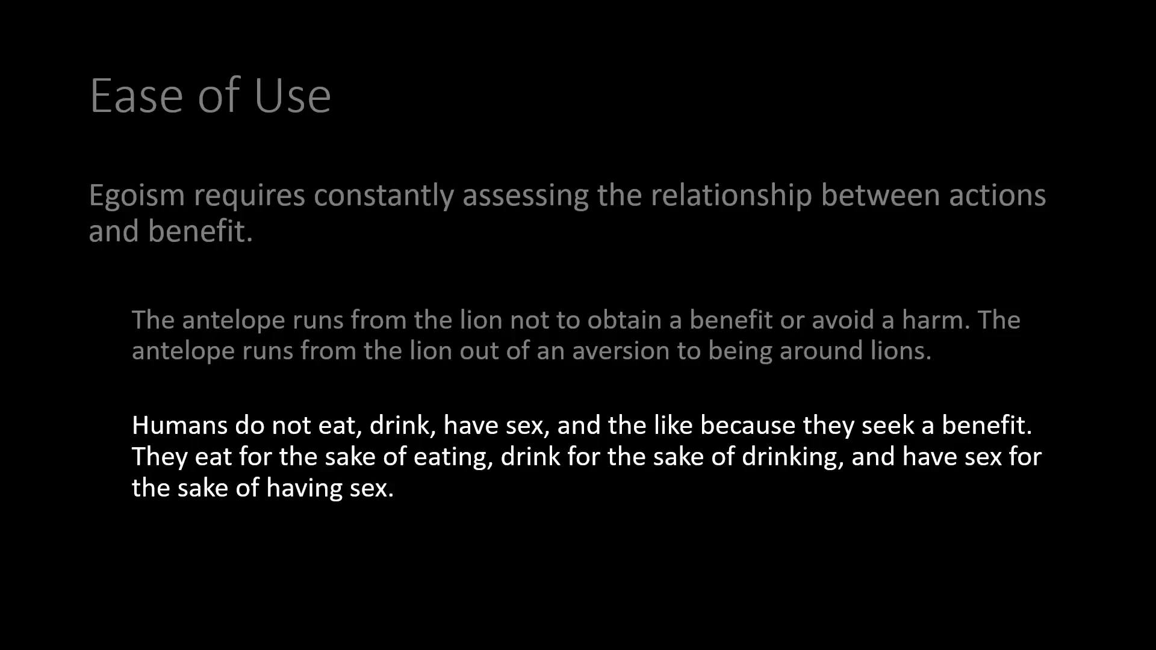
- Display the title of The Egoist's Fallacy slide
key("Right")
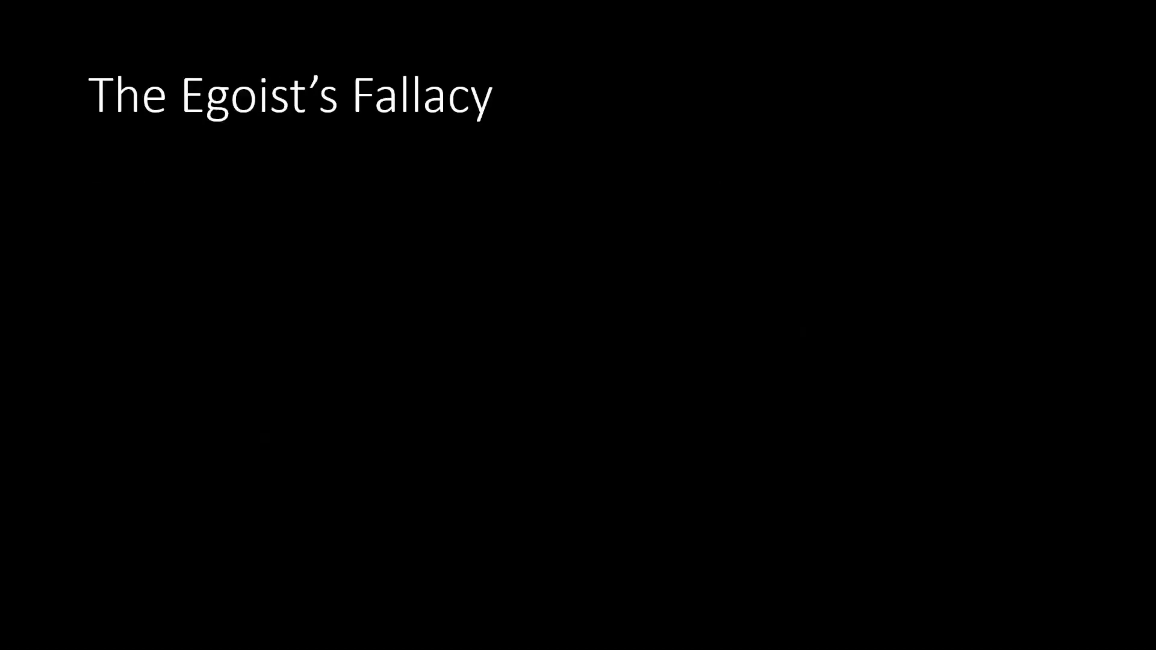